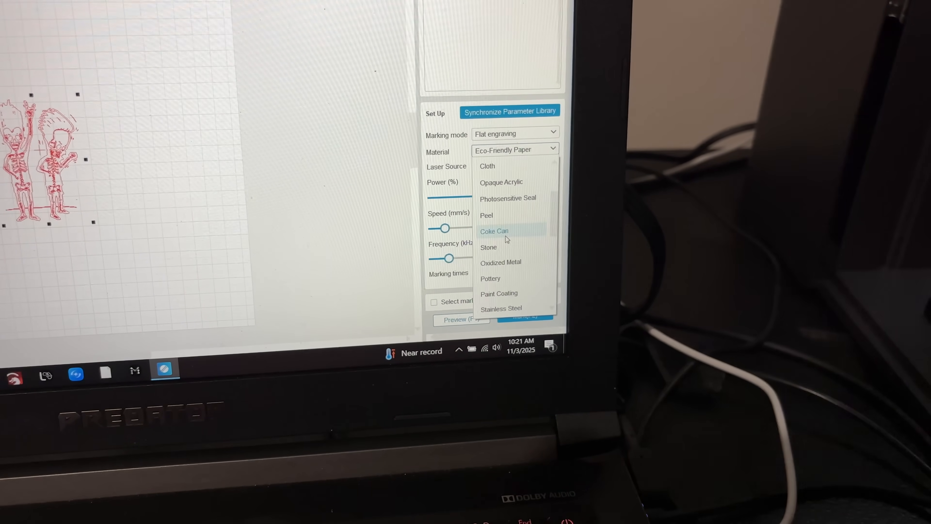
Select Coke Can as the engraving material with the red laser source.
{"action": "scroll", "scroll_direction": "down", "scroll_amount": 3}
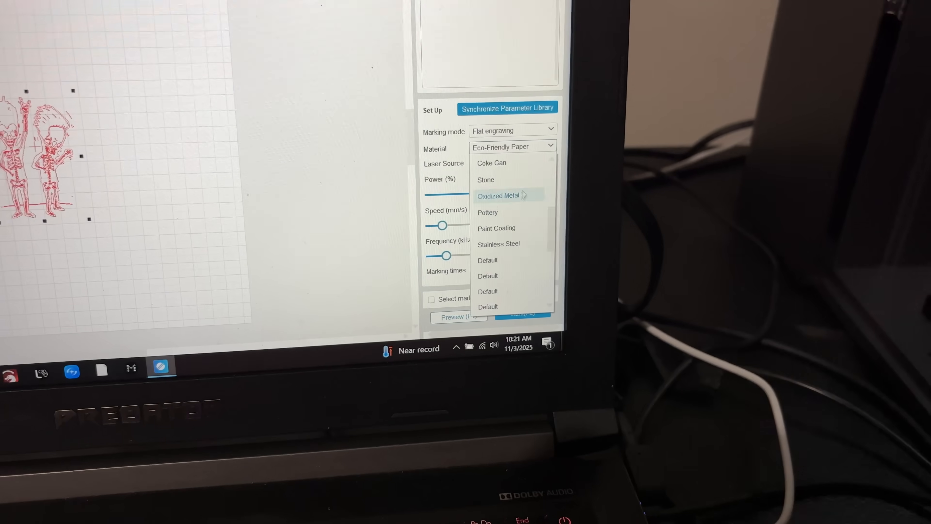
{"action": "left_click", "coordinate": [492, 163]}
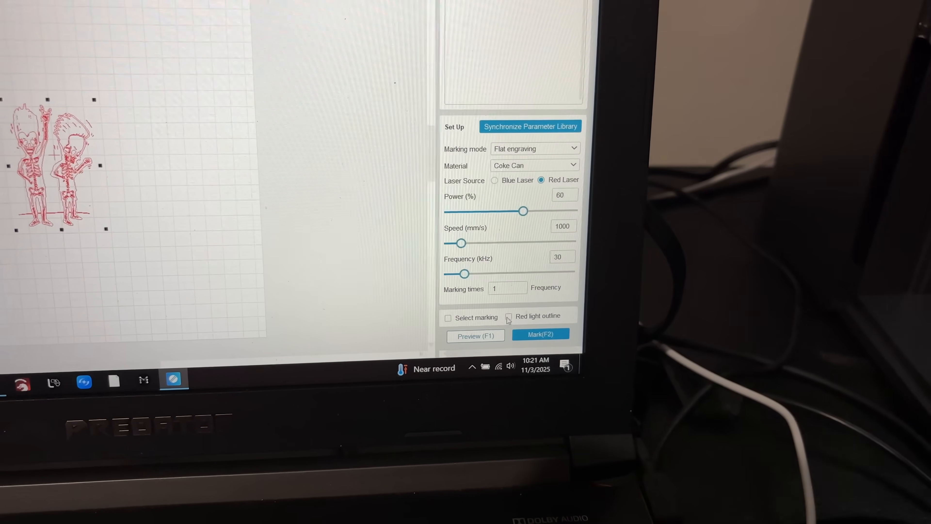
Enable the red light outline and start a preview run of the skeleton artwork.
{"action": "left_click", "coordinate": [508, 315]}
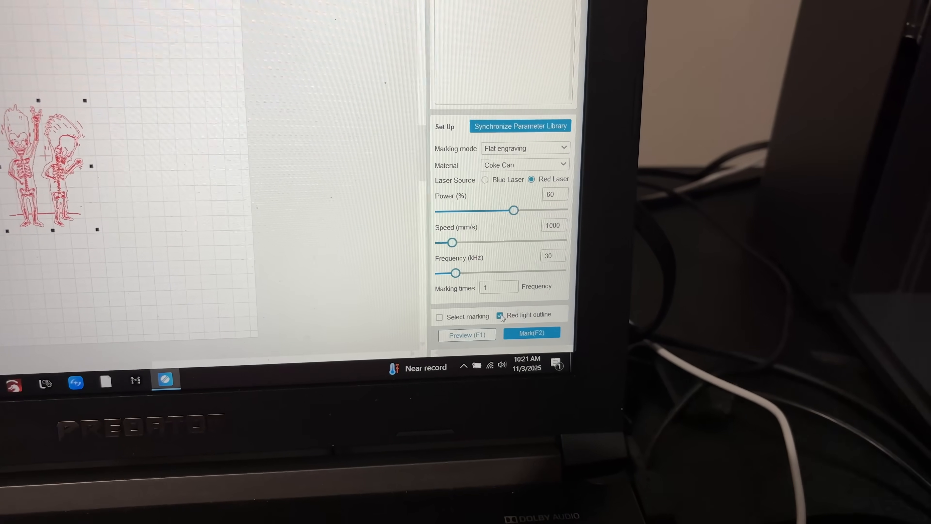
{"action": "left_click", "coordinate": [466, 334]}
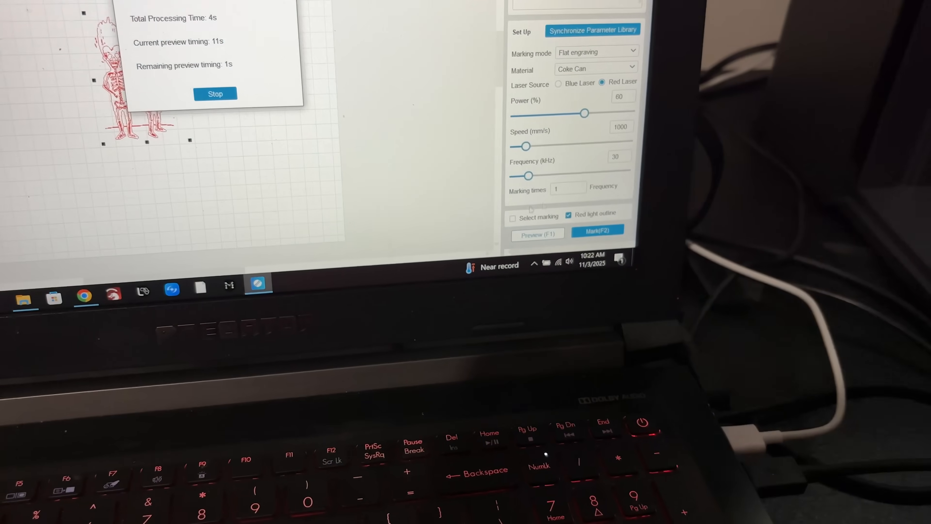